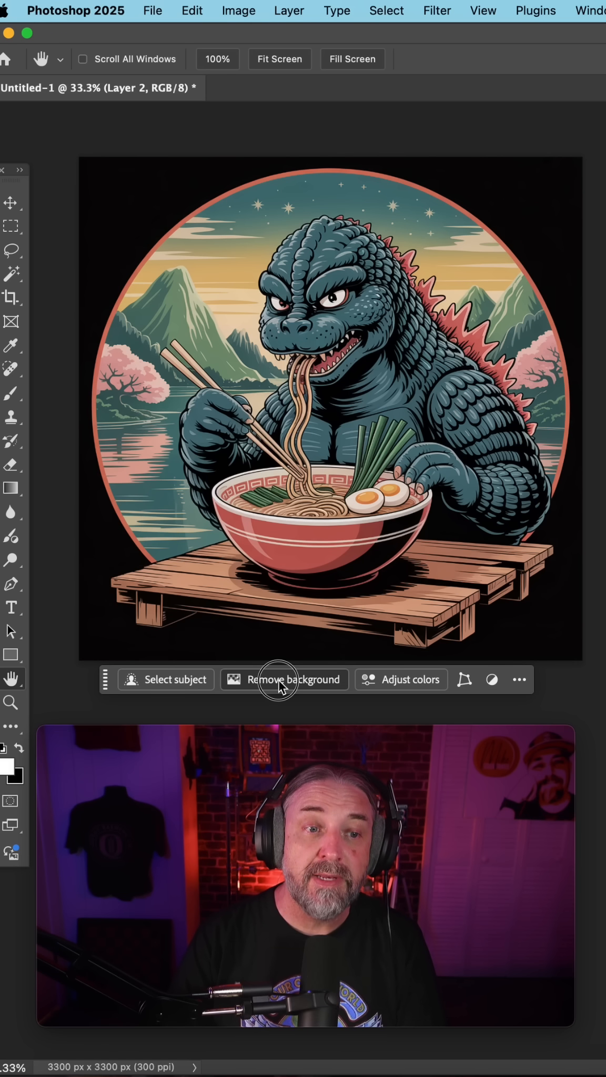
- Set Remove Background processing to Cloud (Detailed results) in Image Processing preferences
{"action": "left_click", "coordinate": [295, 679]}
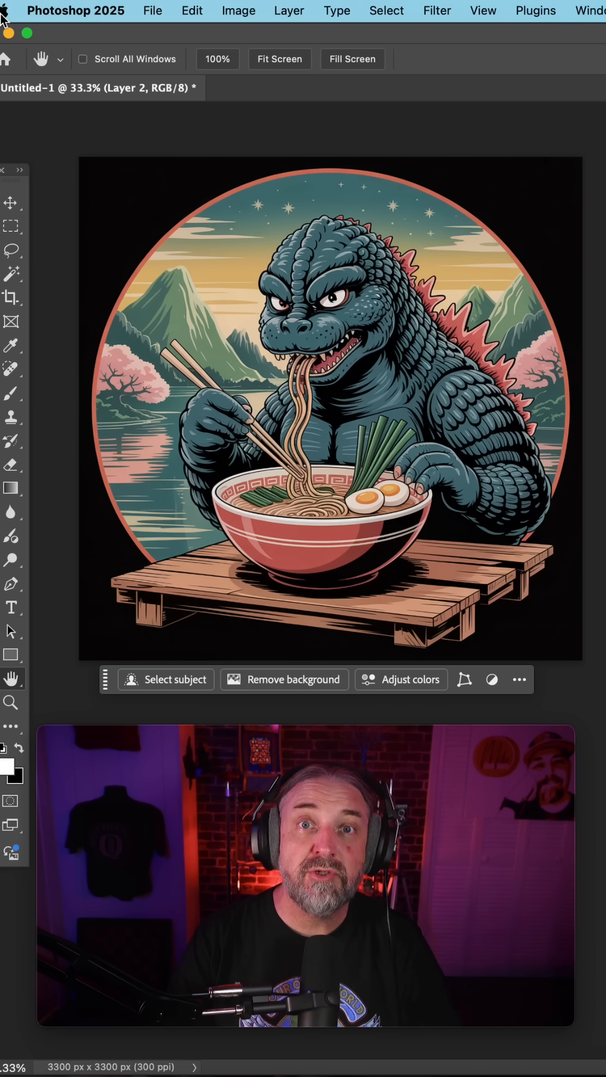
{"action": "left_click", "coordinate": [8, 11]}
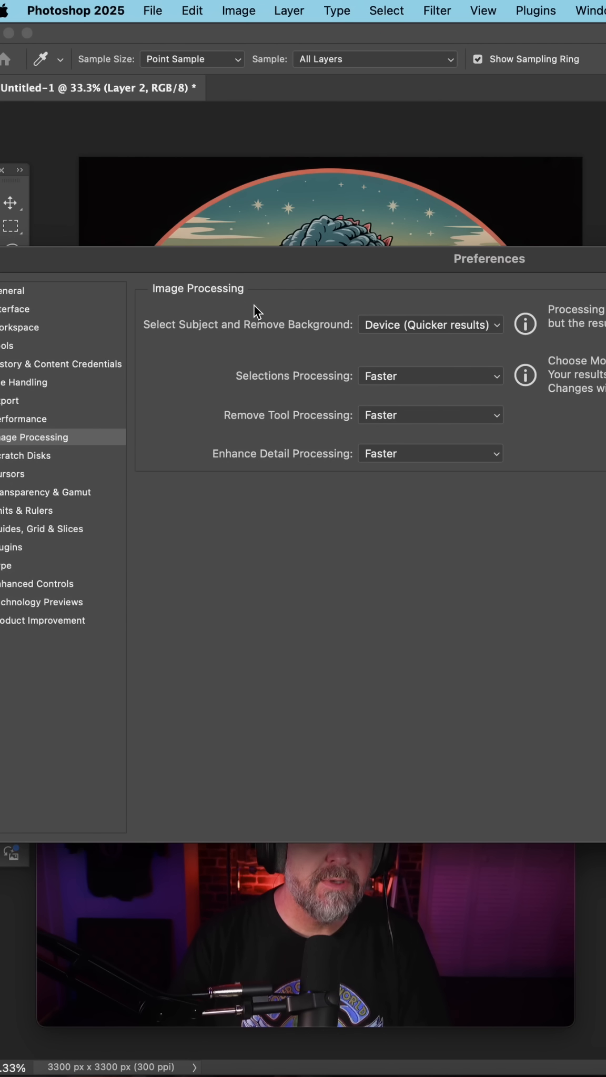
{"action": "left_click", "coordinate": [429, 324]}
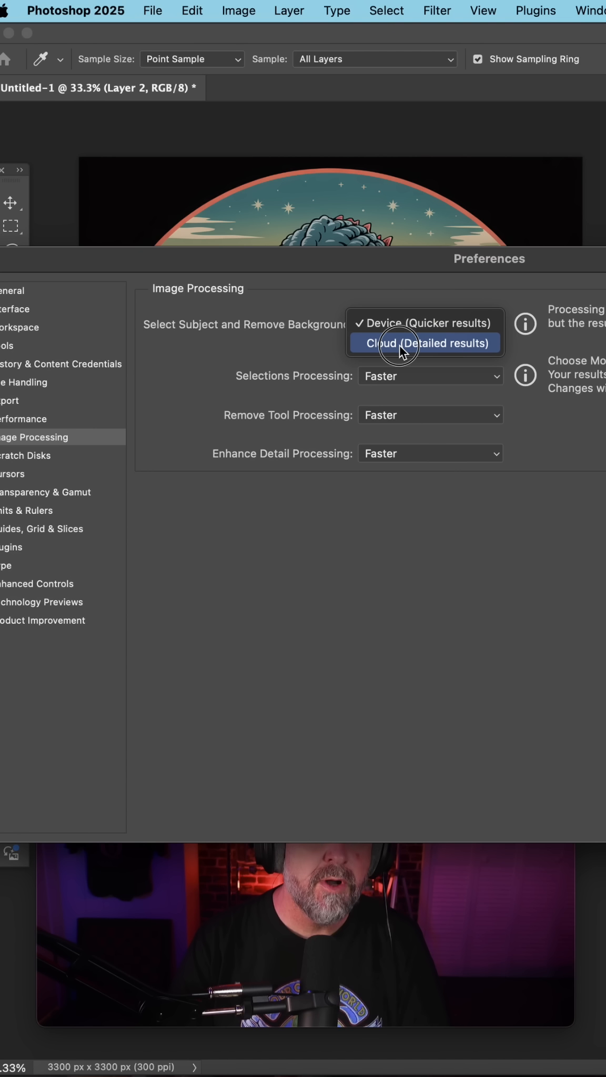
{"action": "left_click", "coordinate": [423, 342]}
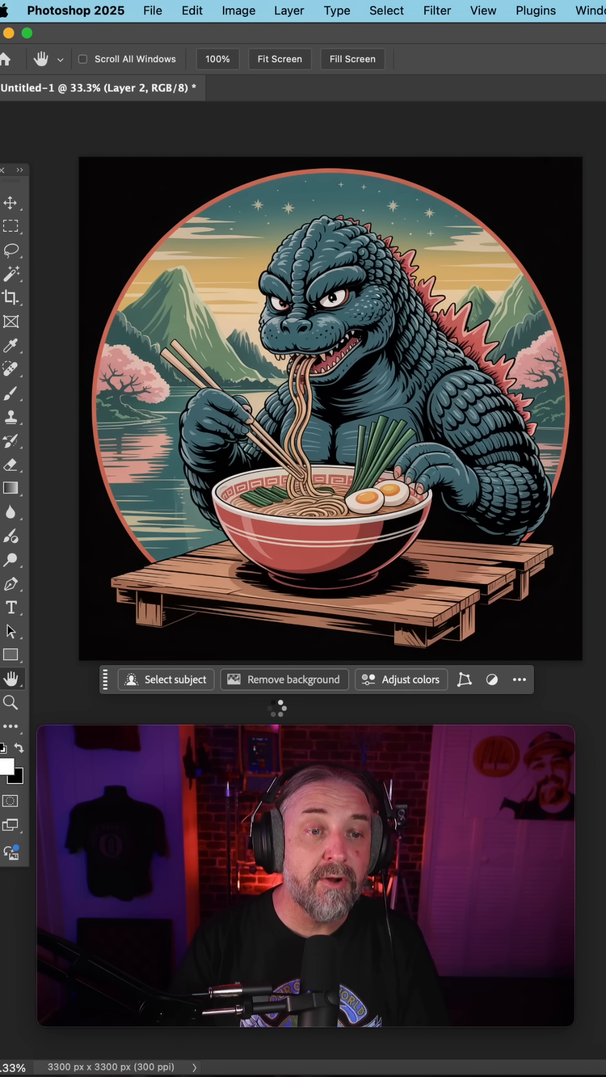
- Remove the illustration's background from the Contextual Task Bar, leaving transparency outside the circle
{"action": "left_click", "coordinate": [283, 680]}
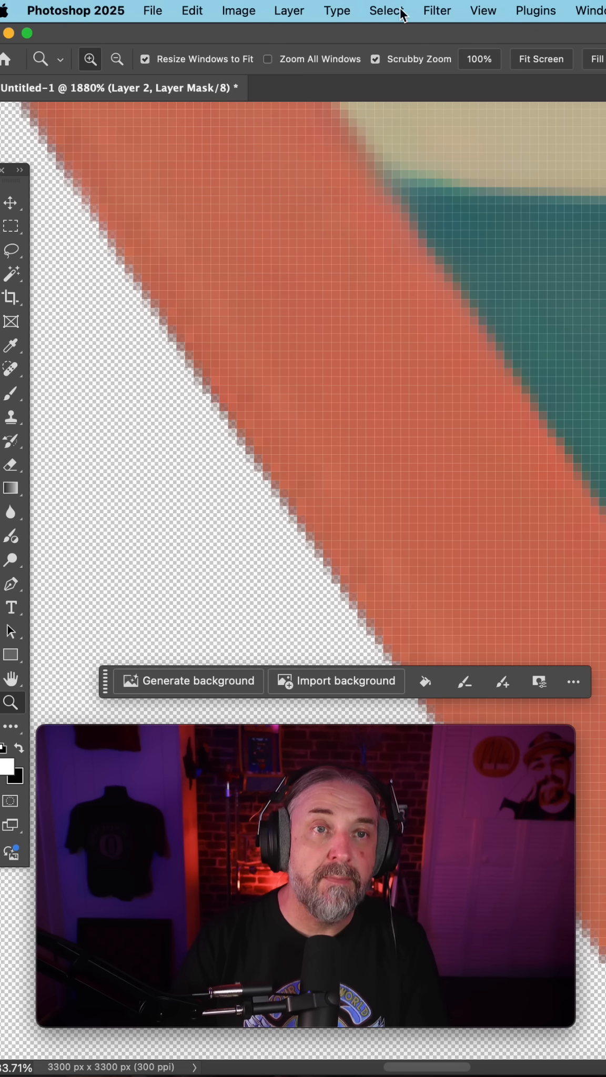
- Preview Filter > Other > Minimum on the layer mask with a 0.7-pixel radius
{"action": "left_click", "coordinate": [436, 10]}
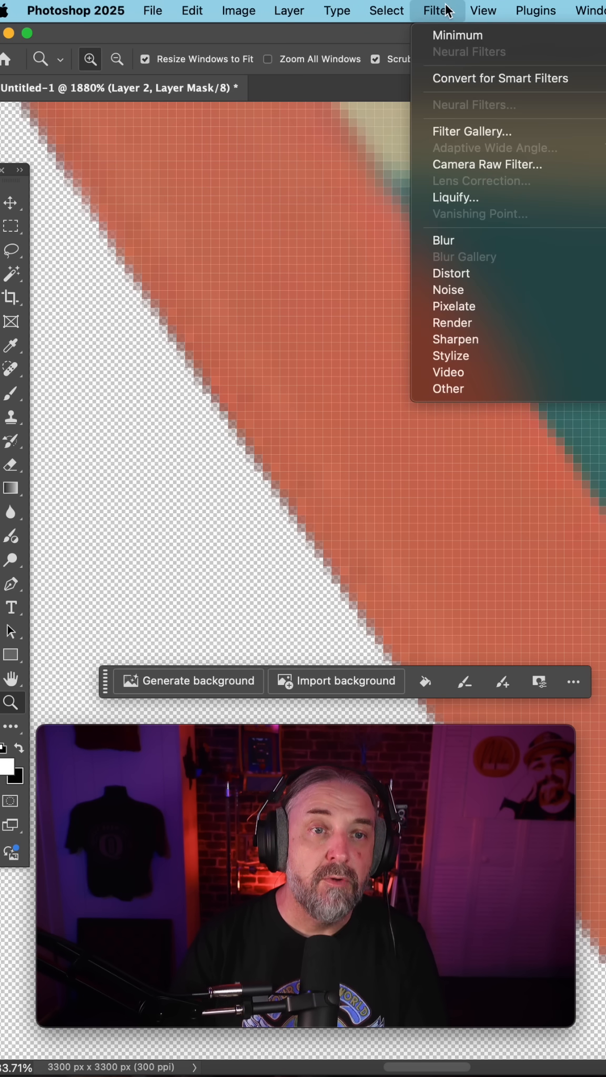
{"action": "mouse_move", "coordinate": [545, 405]}
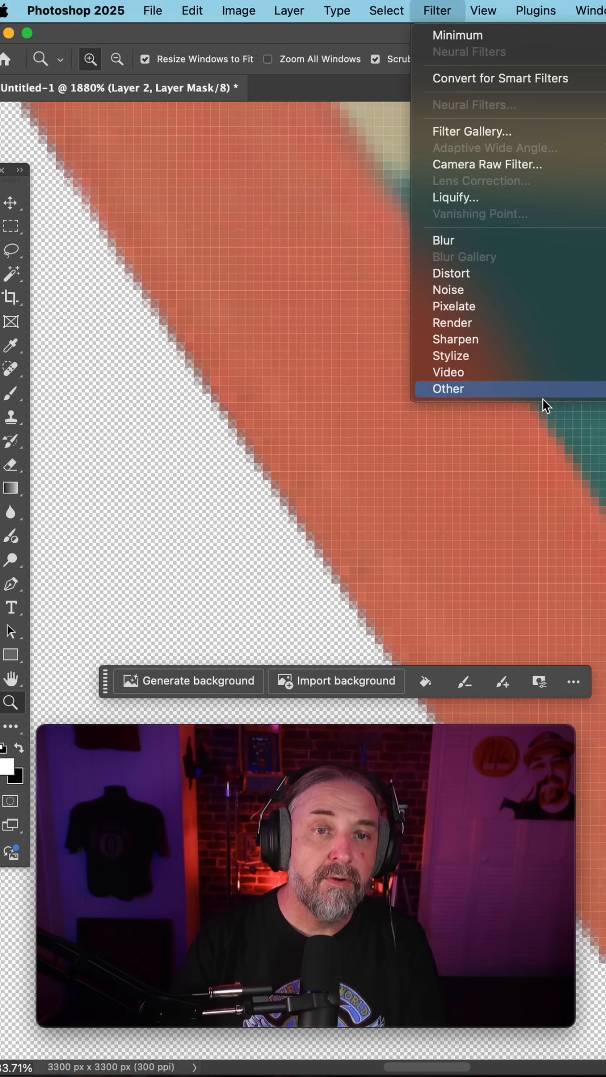
{"action": "left_click", "coordinate": [457, 35]}
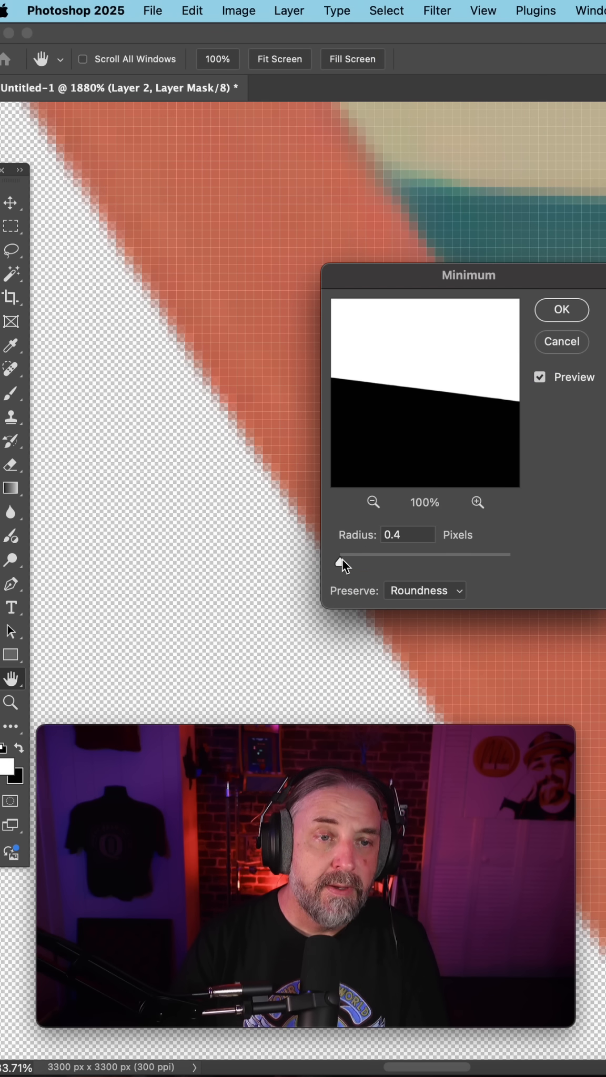
{"action": "left_click_drag", "start_coordinate": [343, 565], "coordinate": [329, 561]}
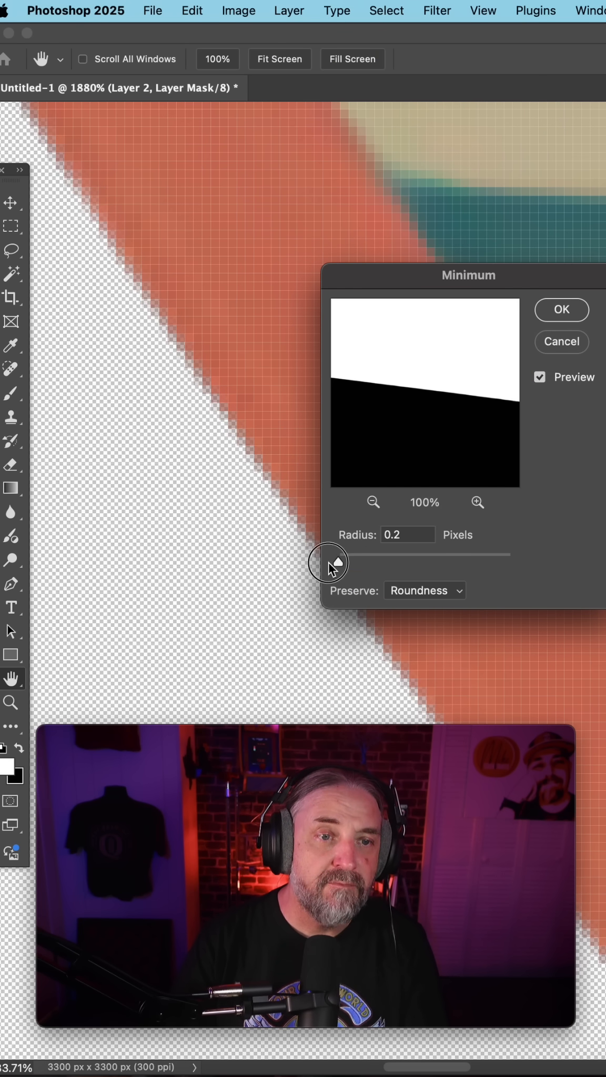
{"action": "left_click_drag", "start_coordinate": [328, 561], "coordinate": [344, 556]}
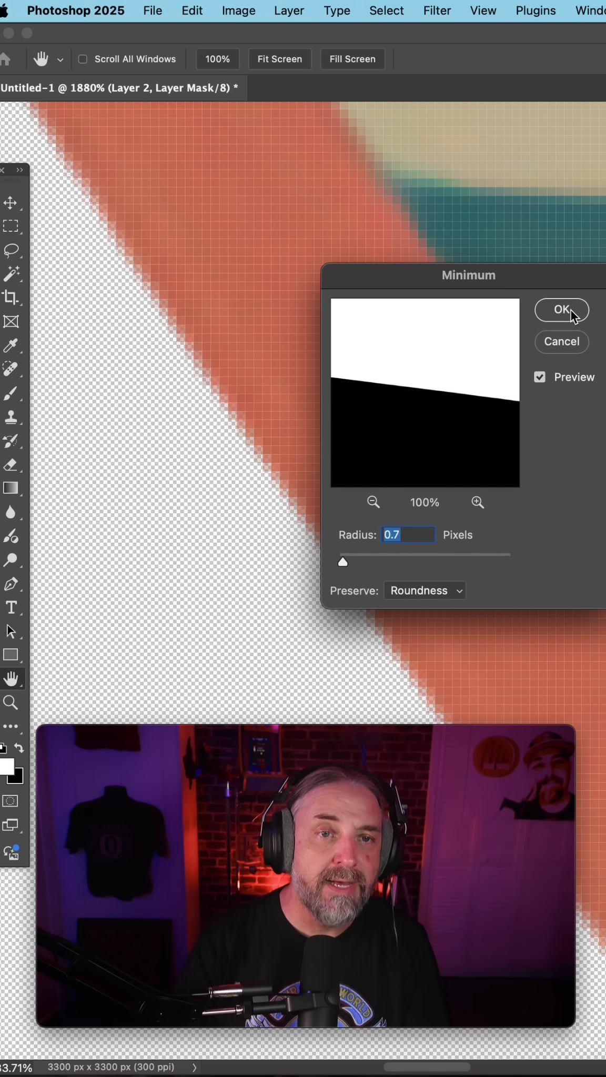
- Apply the 0.7-pixel Minimum filter to the mask, tightening the red circle's edge
{"action": "left_click", "coordinate": [562, 310]}
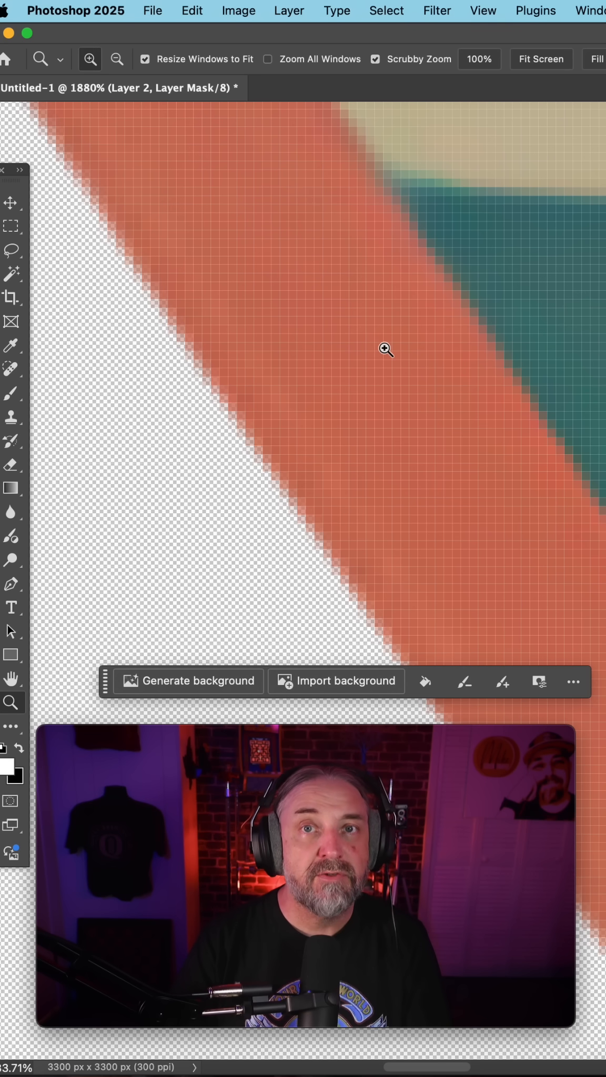
{"action": "mouse_move", "coordinate": [277, 492]}
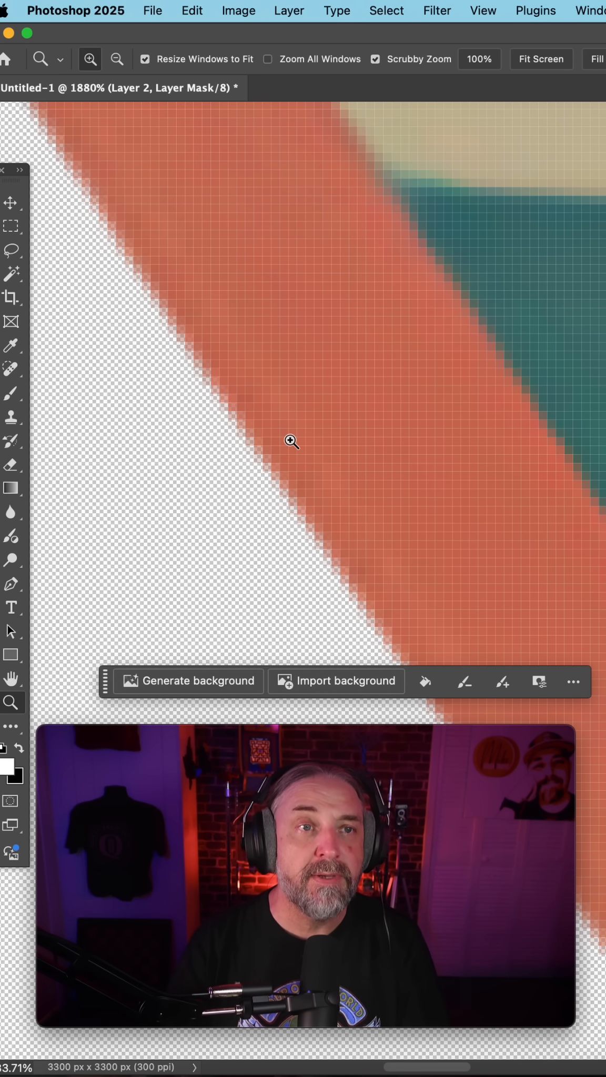
{"action": "left_click", "coordinate": [238, 11]}
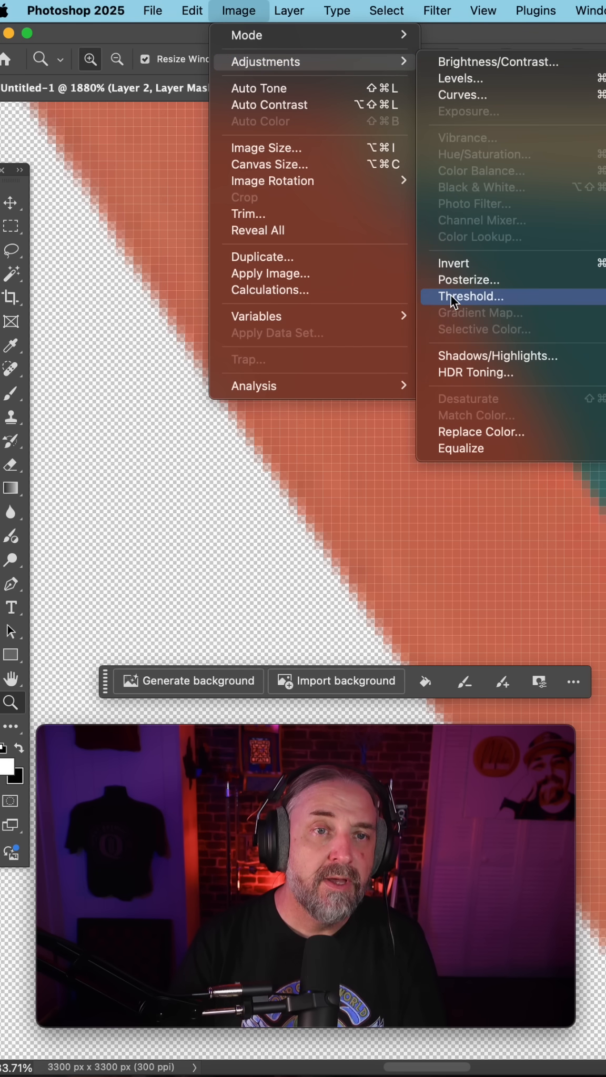
- Harden the mask edge with a Threshold adjustment at level 117
{"action": "left_click", "coordinate": [469, 297]}
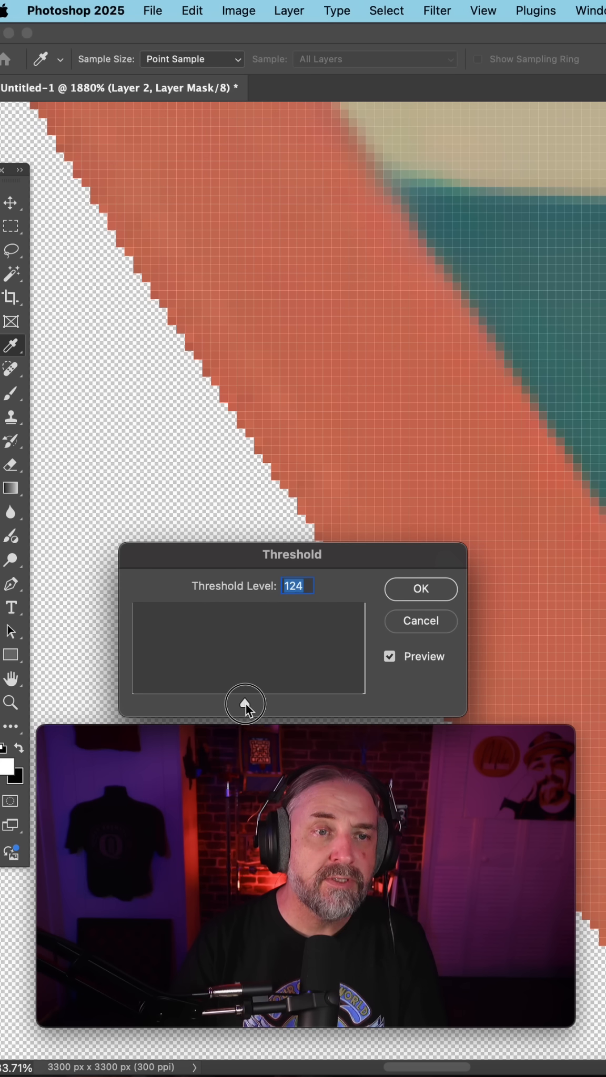
{"action": "left_click_drag", "start_coordinate": [244, 702], "coordinate": [237, 702]}
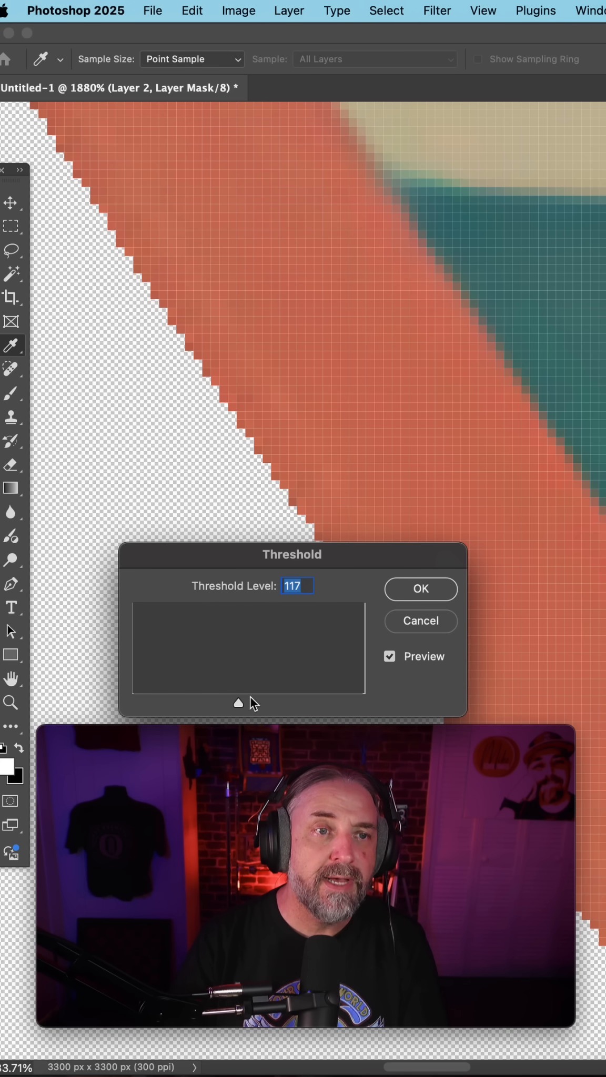